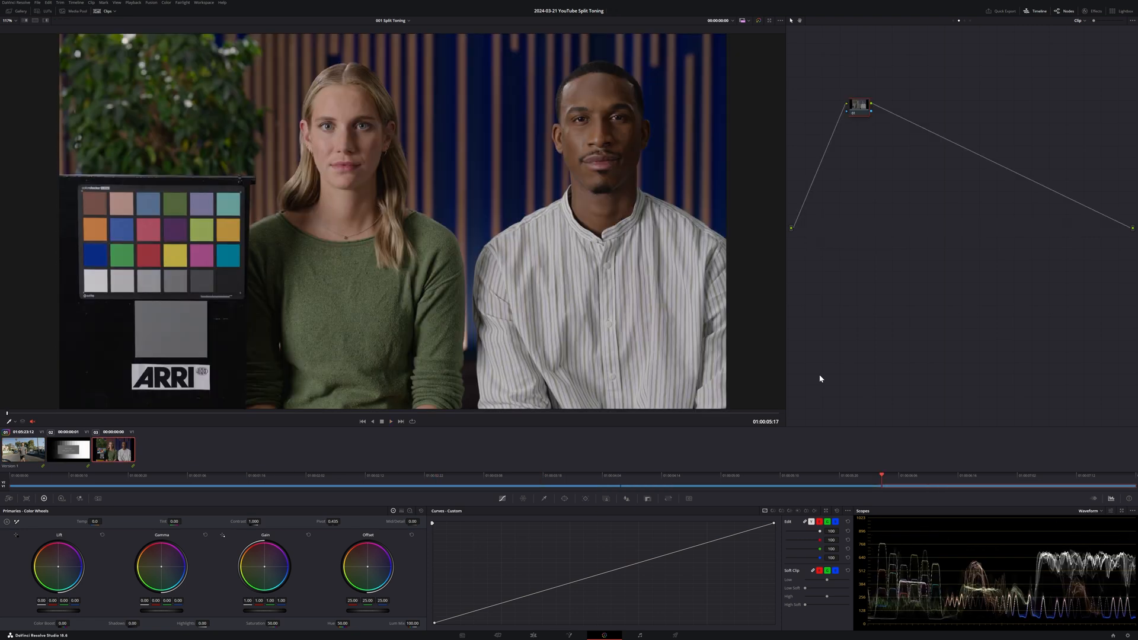
# Check Color Management in Project Settings confirms ARRI LogC3 timeline colour space, then close it.
pyautogui.press('shift+9')
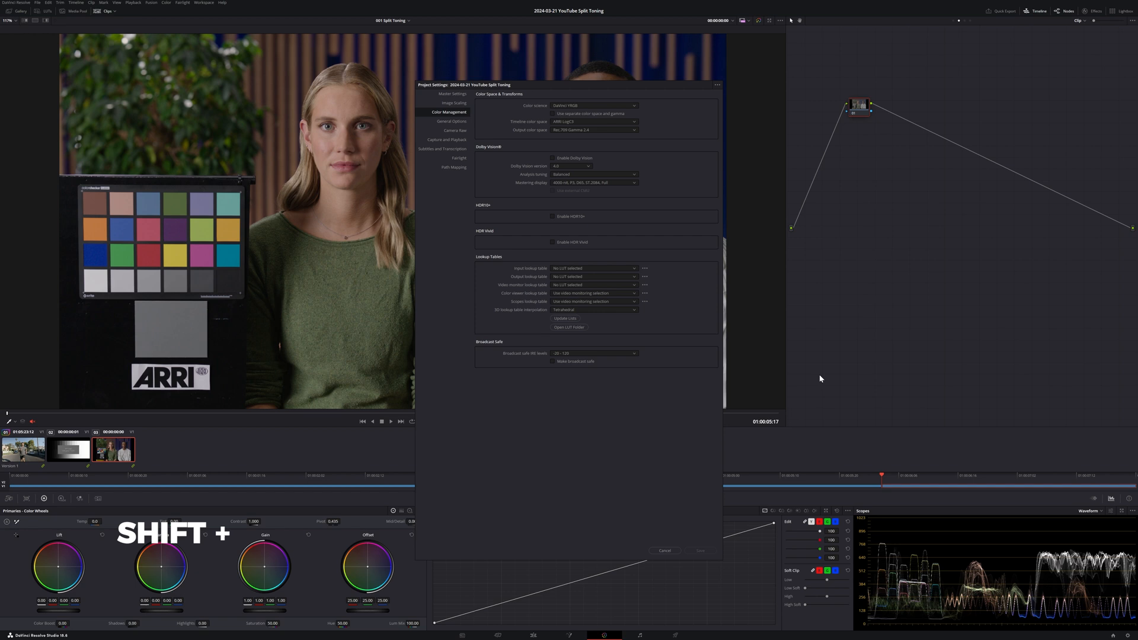
pyautogui.press('shift+9')
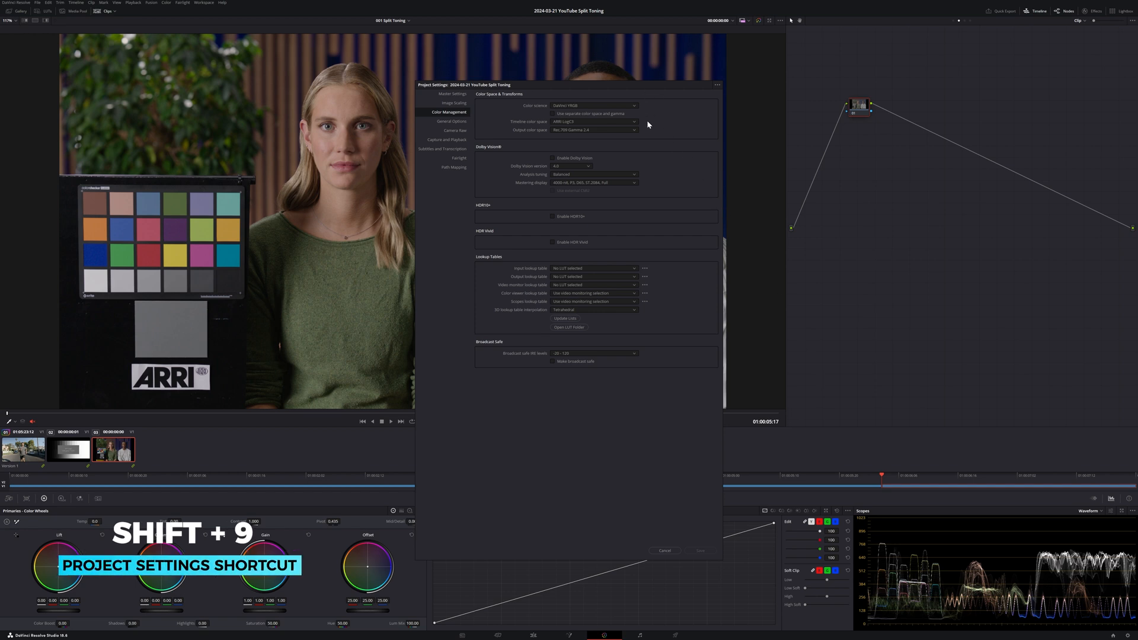
pyautogui.click(591, 121)
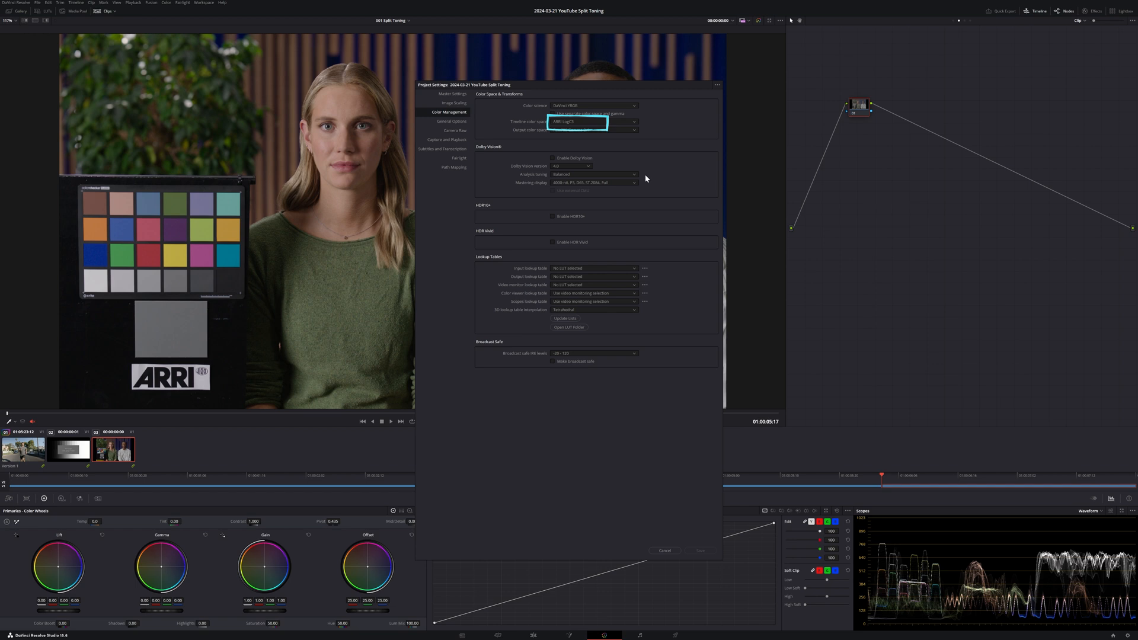
pyautogui.click(664, 550)
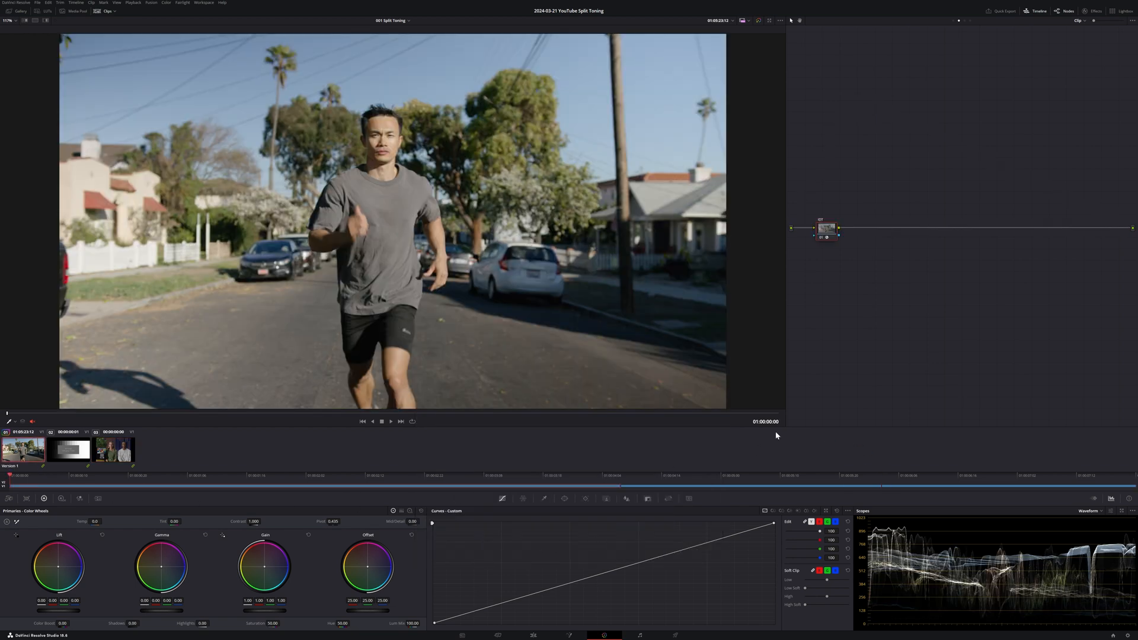
# Preview the finished grade on the runner clip and toggle it against the ungraded version.
pyautogui.click(1095, 11)
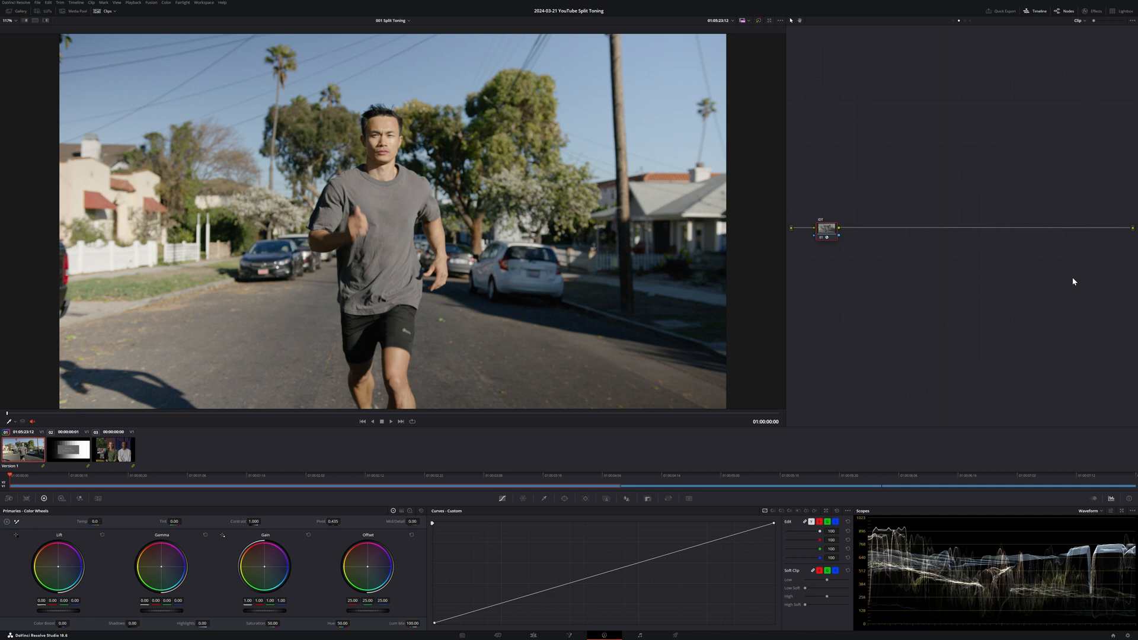
pyautogui.press('ctrl+n')
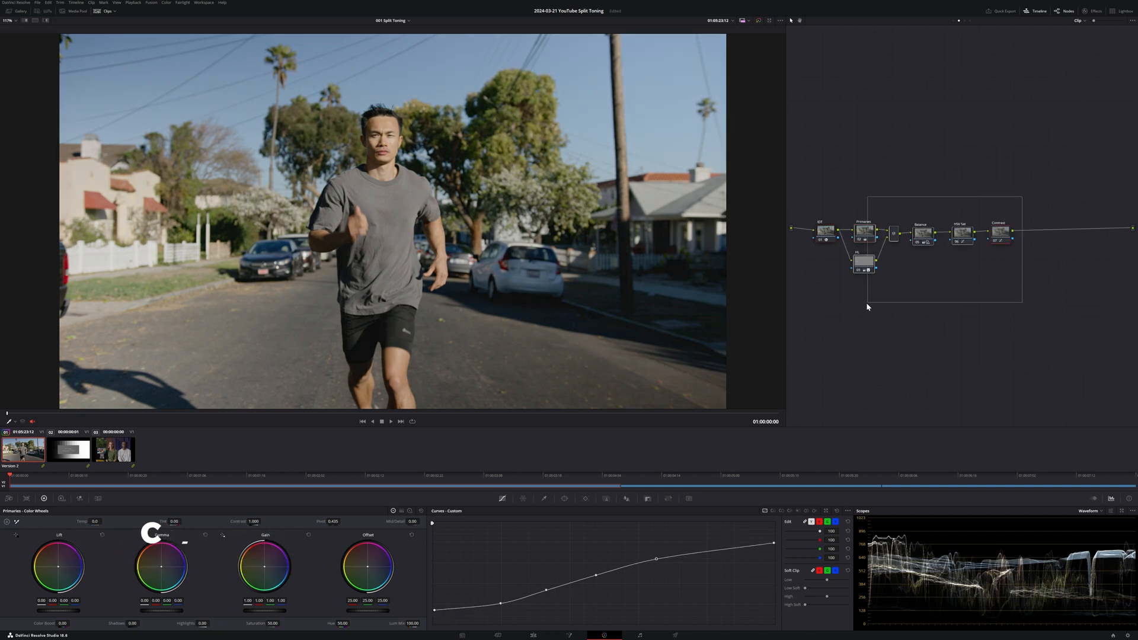
pyautogui.press('ctrl+d')
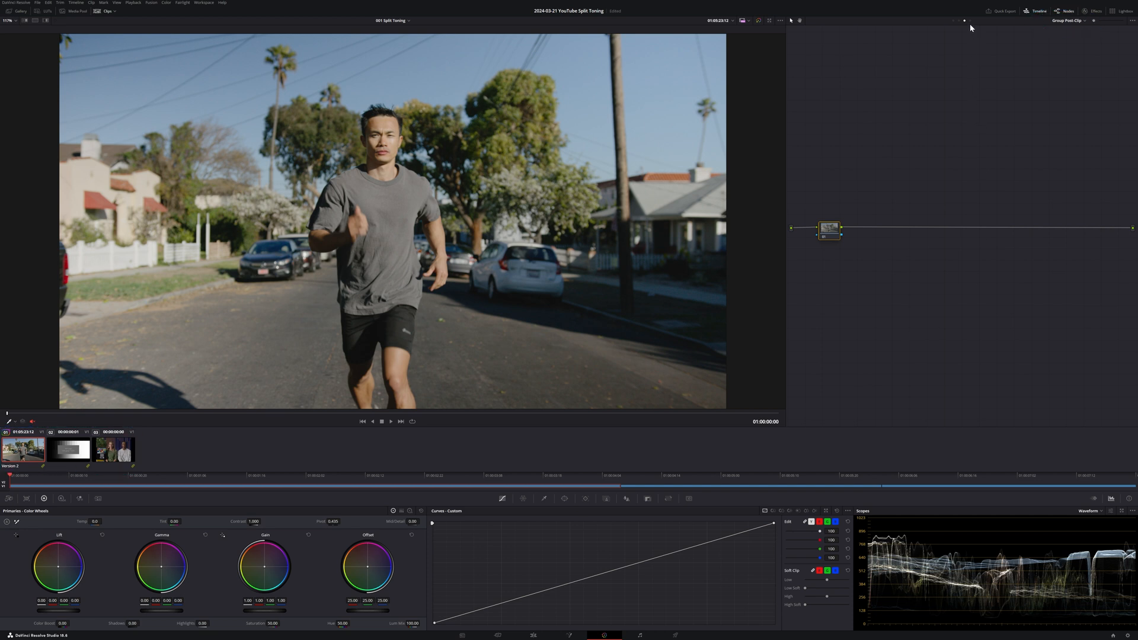
# Apply the ARRI LogC to Rec.709 video LUT to the post-clip node.
pyautogui.rightClick(829, 231)
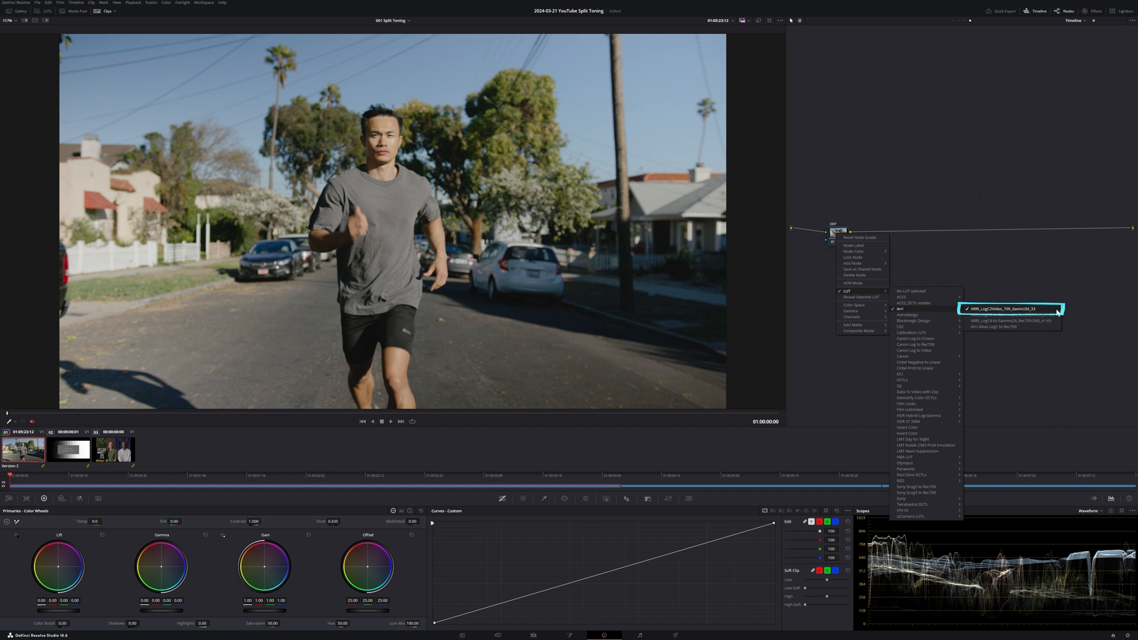
pyautogui.click(1009, 308)
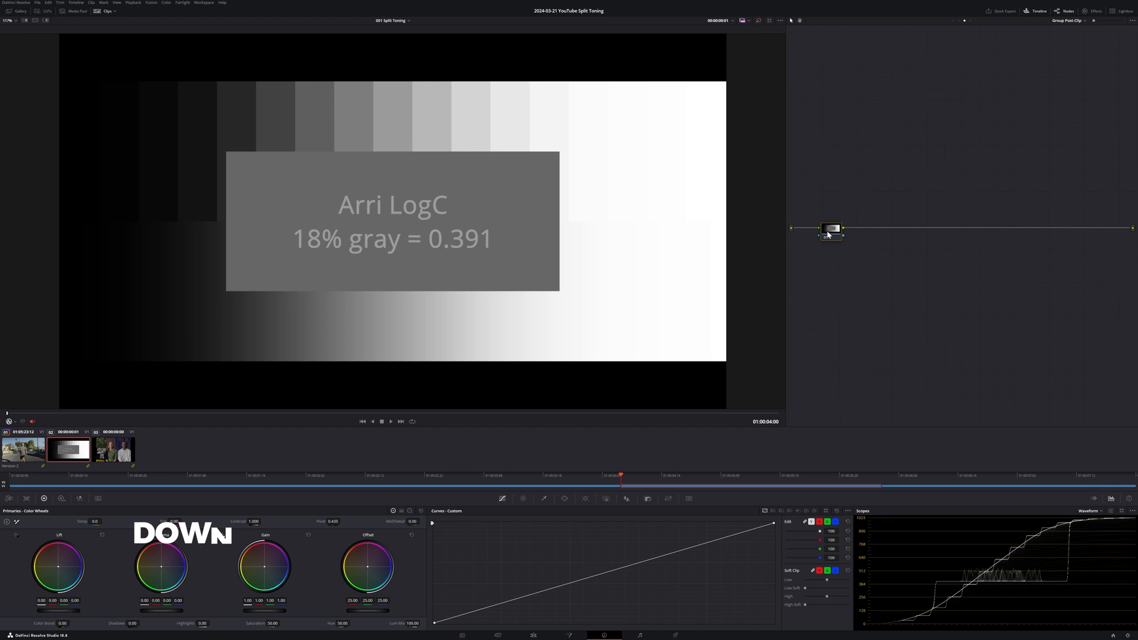
# Unlink the RGB curves on the grey-ramp node for teal shadows and warm highlights.
pyautogui.click(832, 229)
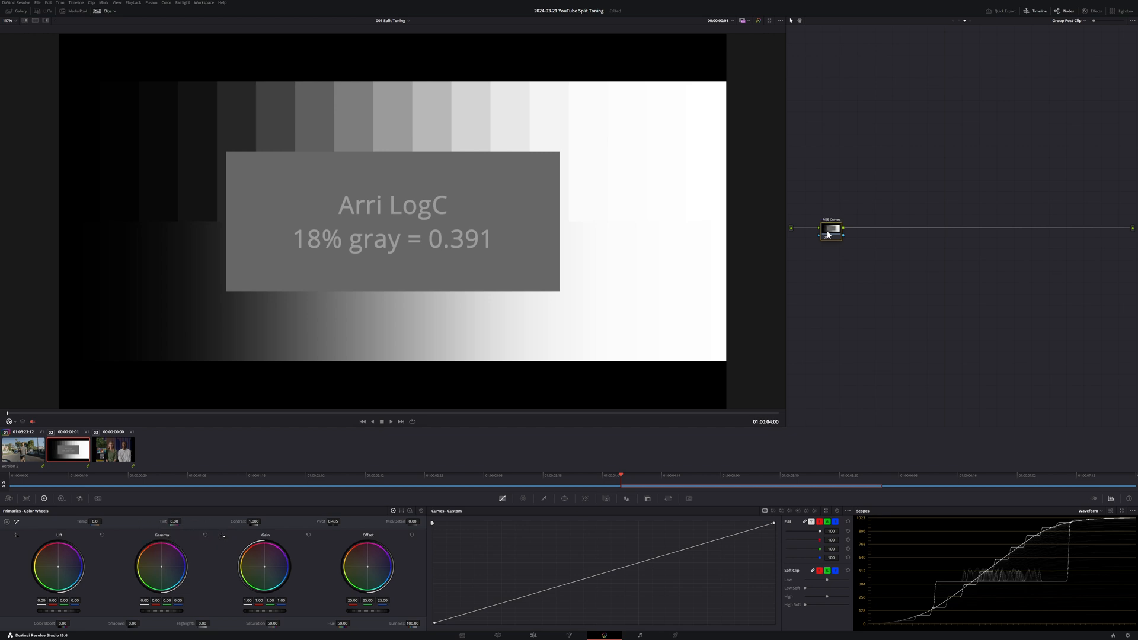
pyautogui.click(806, 521)
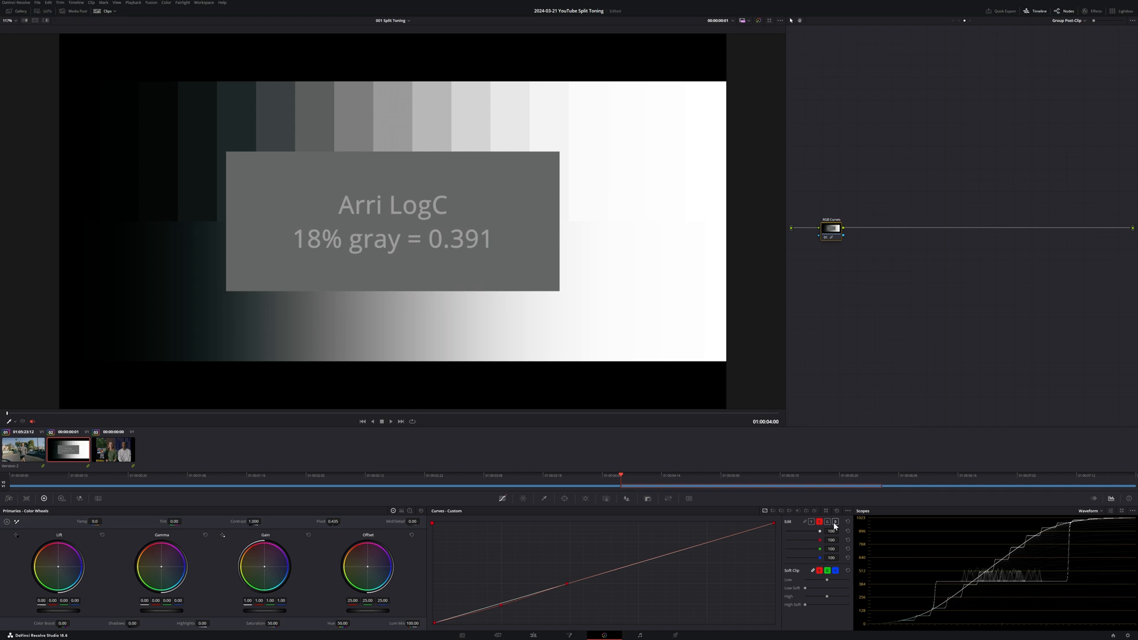
pyautogui.click(835, 521)
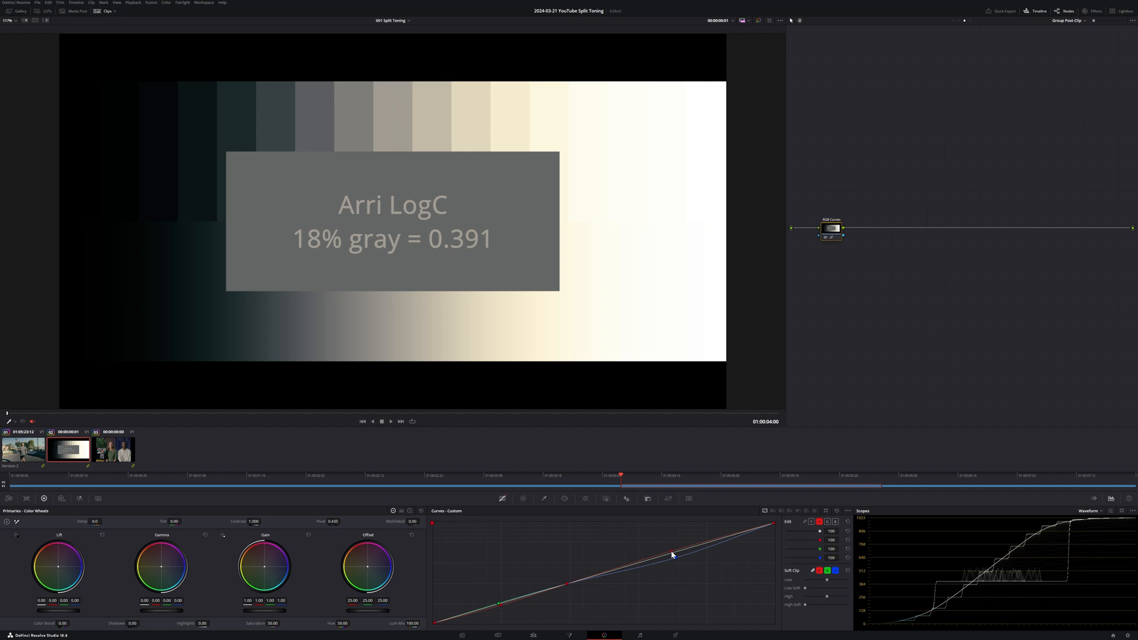
pyautogui.press('ctrl+d')
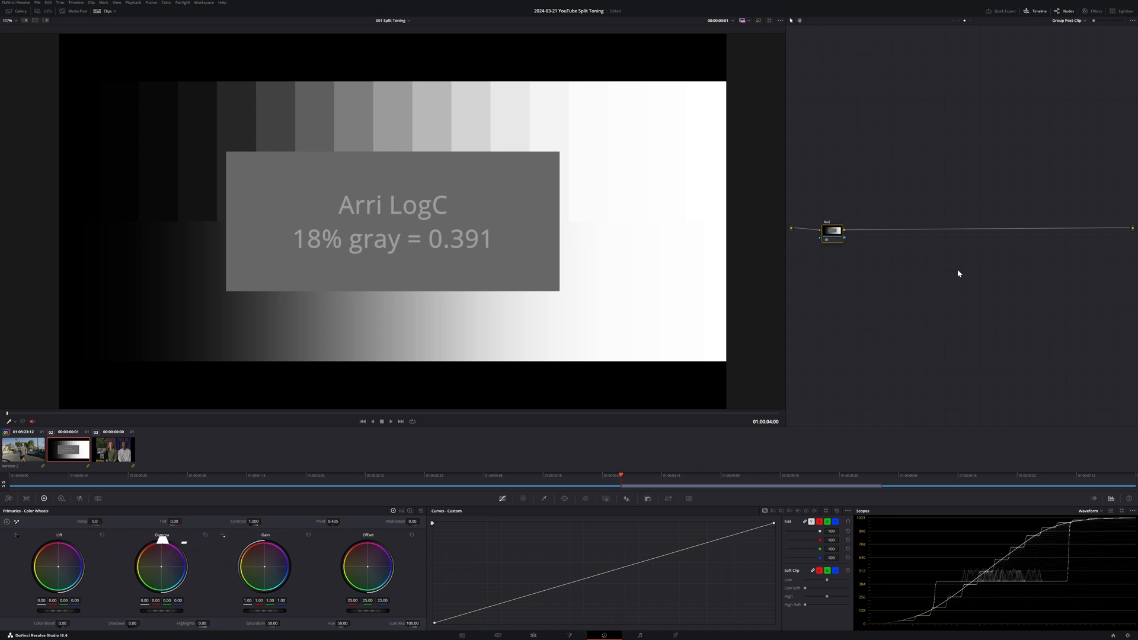
# Build three parallel two-node branches feeding a combined output with Alt+Y.
pyautogui.press('alt+y')
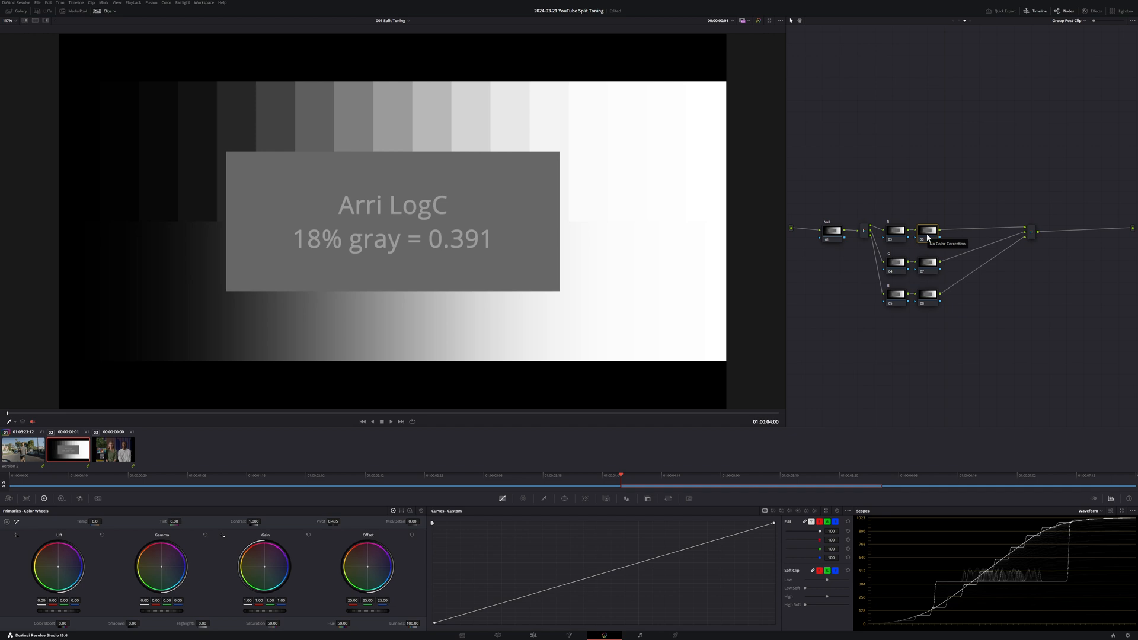
# Add Invert Color to each branch node so each isolates the red, green or blue channel.
pyautogui.click(1096, 11)
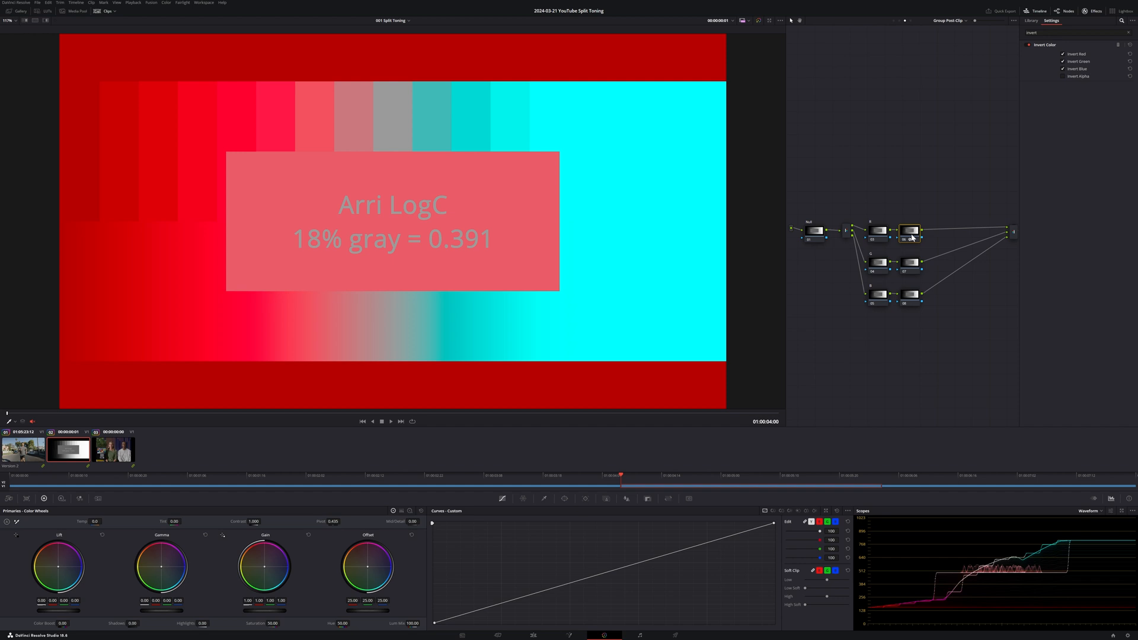
pyautogui.click(1062, 53)
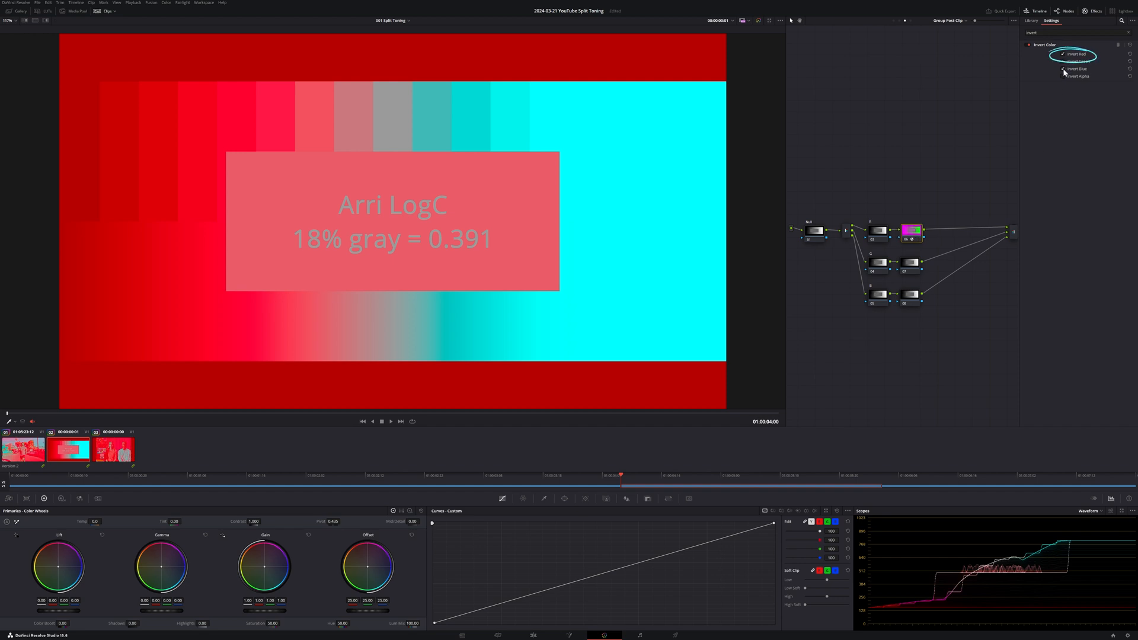
pyautogui.click(1064, 61)
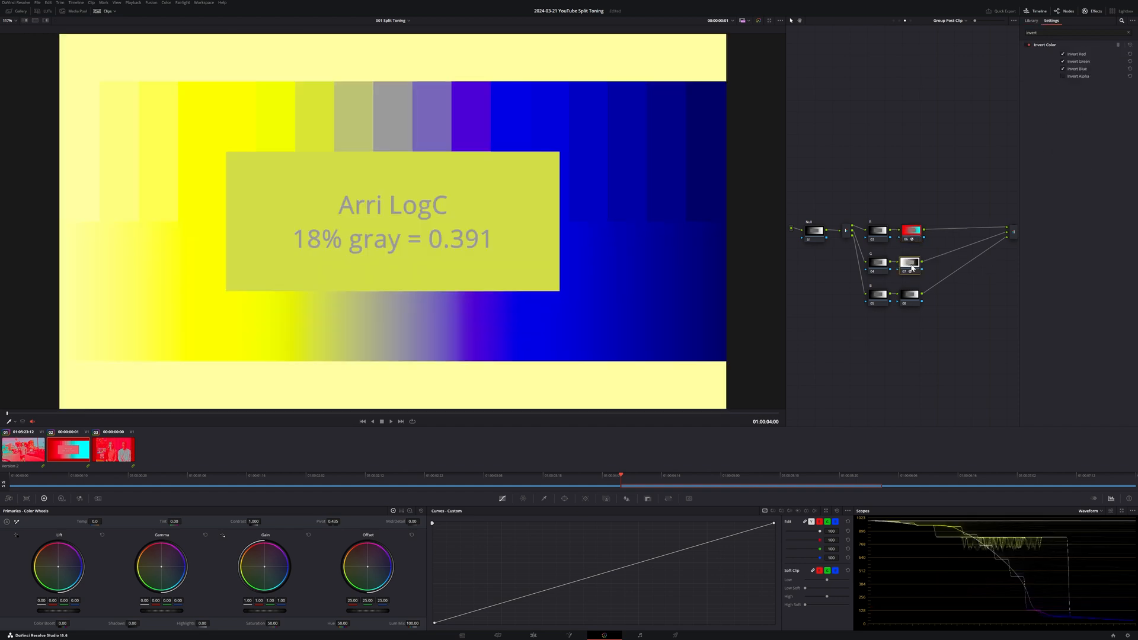
pyautogui.click(1063, 61)
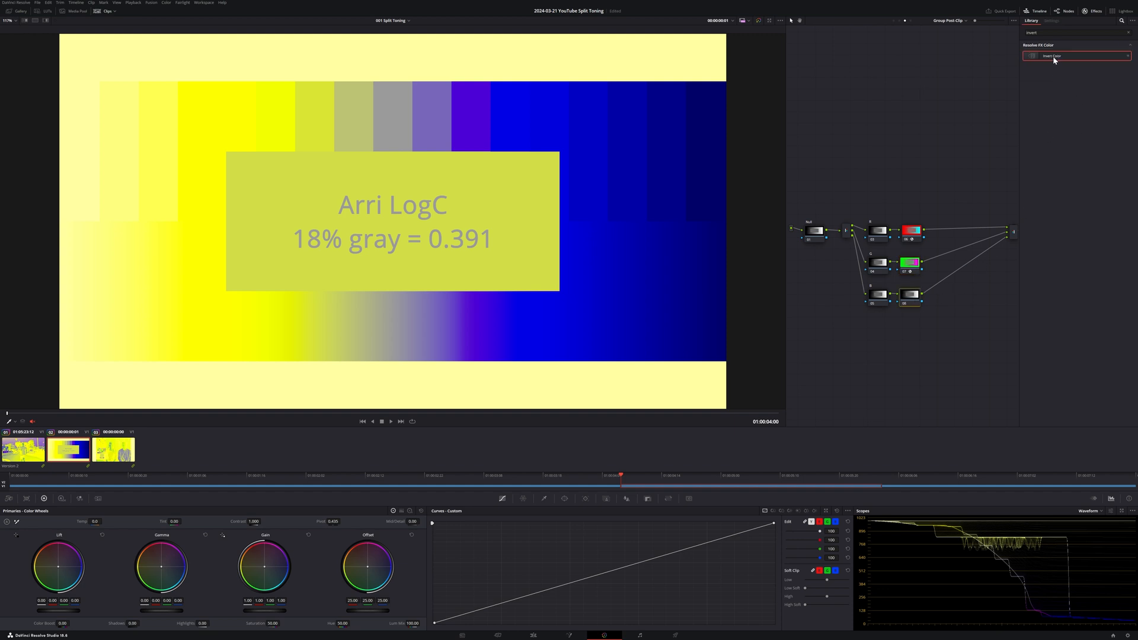
pyautogui.click(1051, 21)
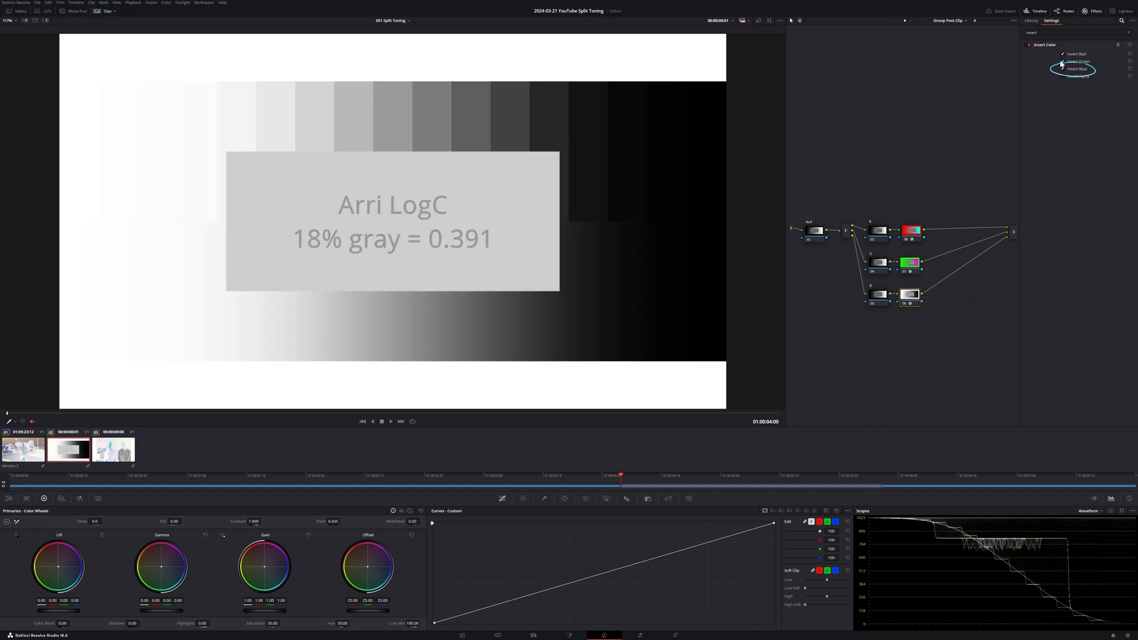
pyautogui.click(1062, 54)
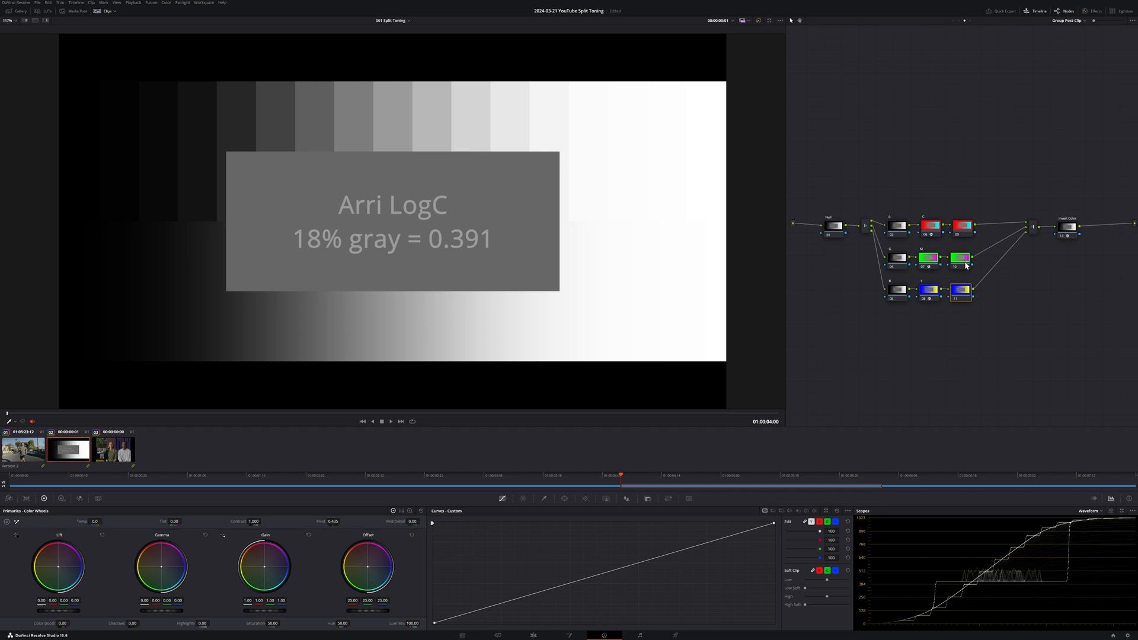
# Tweak a green-branch node's curve to give the darker tones a slight teal tint.
pyautogui.click(962, 225)
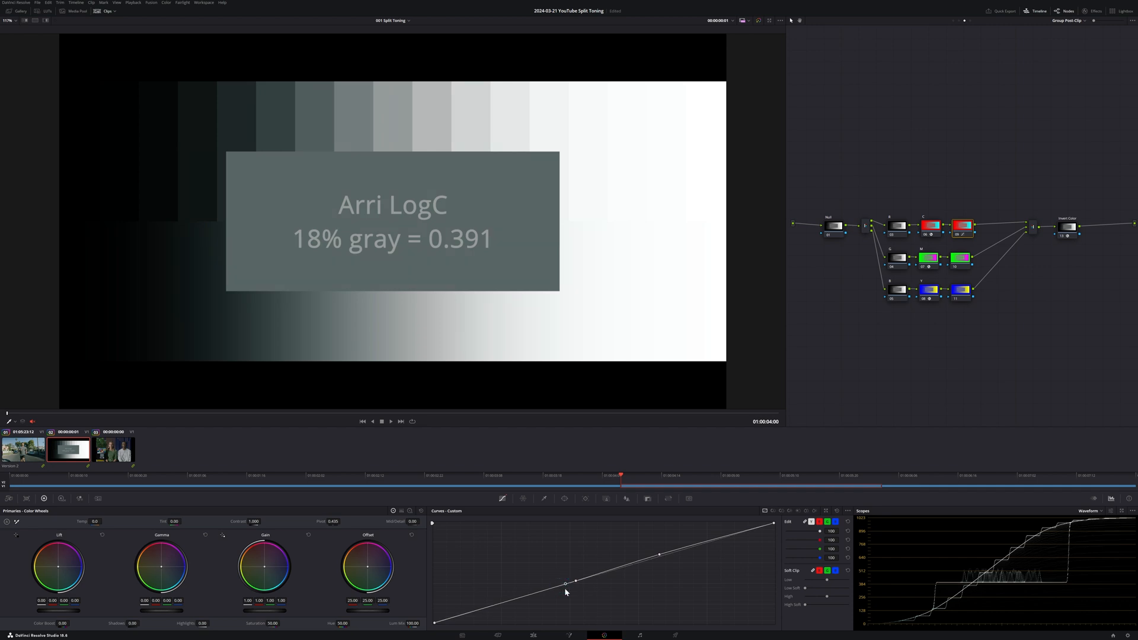
pyautogui.moveTo(851, 365)
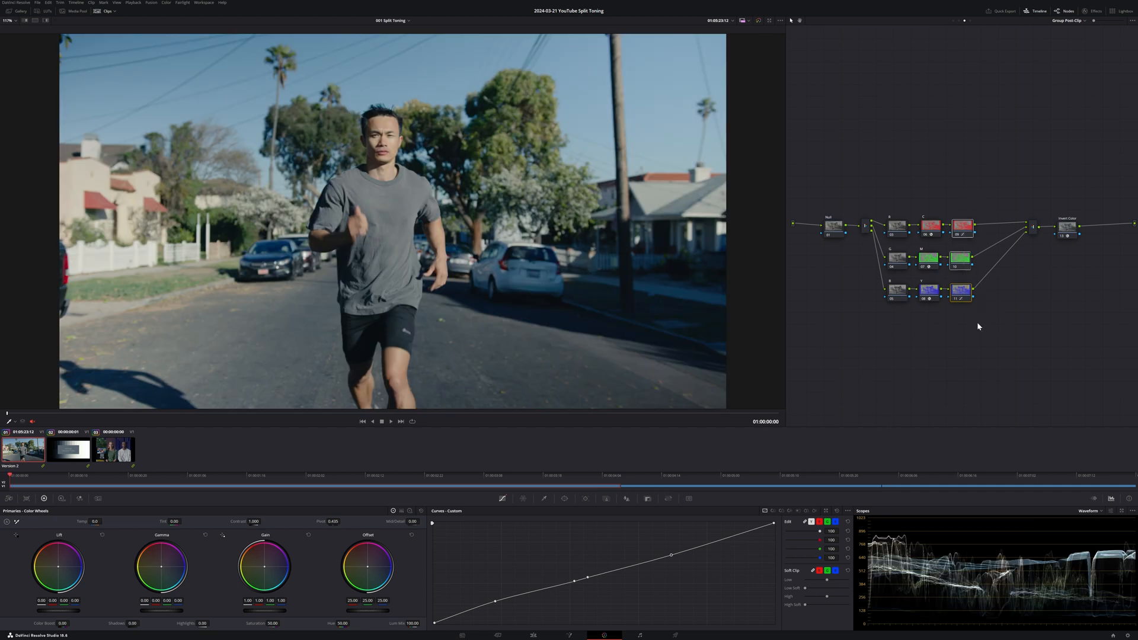
pyautogui.click(646, 499)
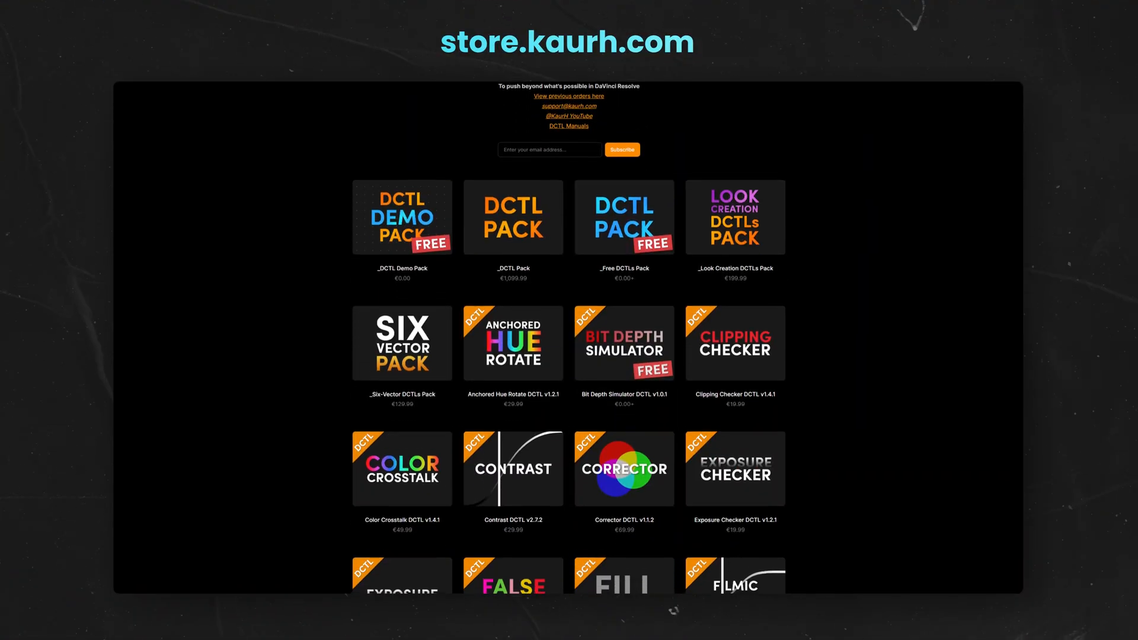
# Scroll the Kaur store DCTL catalogue down to the Hue S-Curve Split Tone DCTL.
pyautogui.click(568, 117)
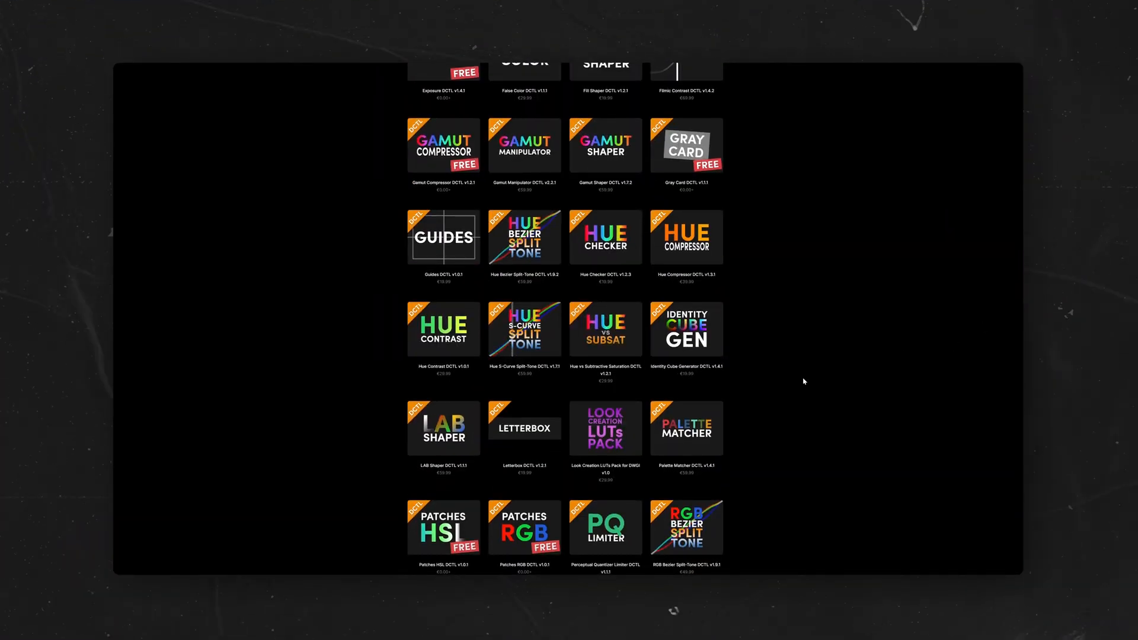
pyautogui.click(524, 328)
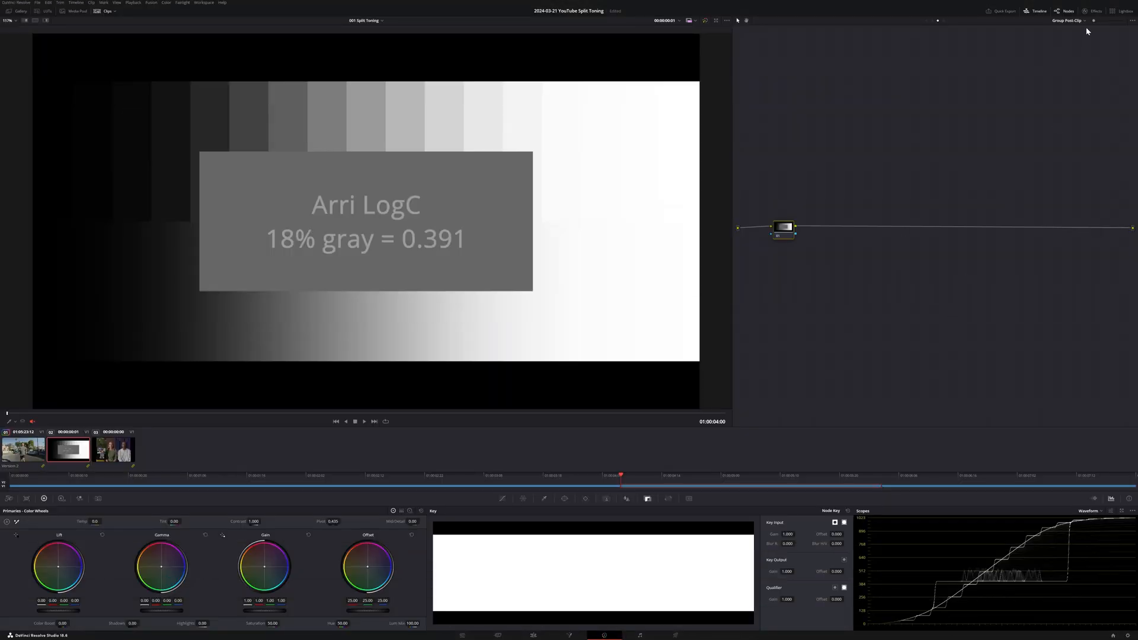
# Load the Hue S-Curve Split Tone DCTL on the node with Transfer Function ARRI LogC3.
pyautogui.click(1096, 11)
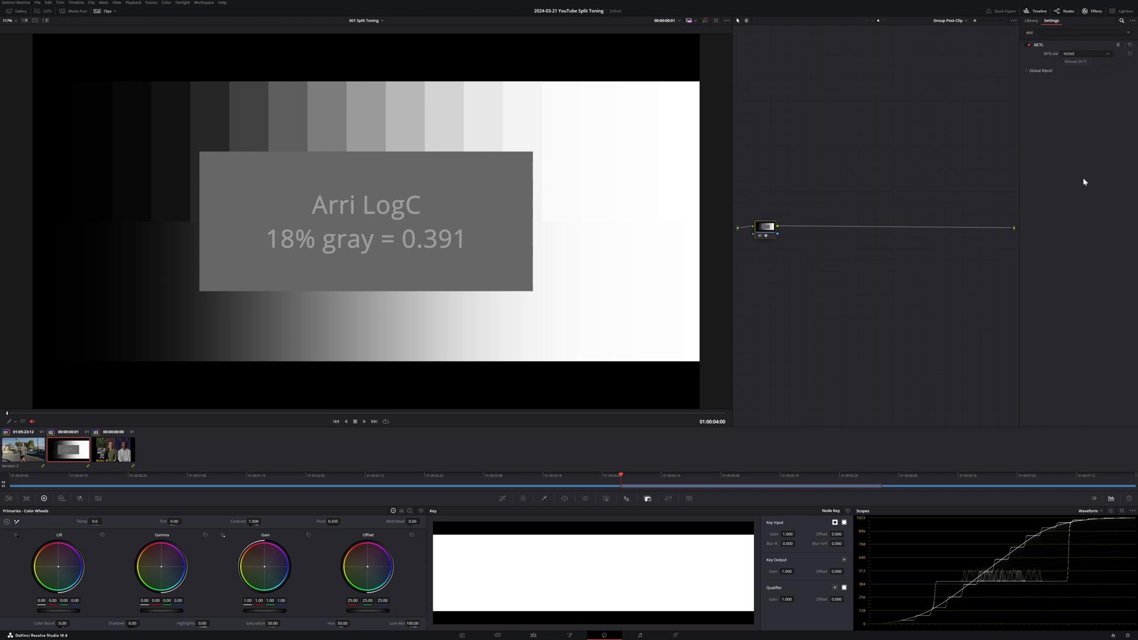
pyautogui.click(1085, 53)
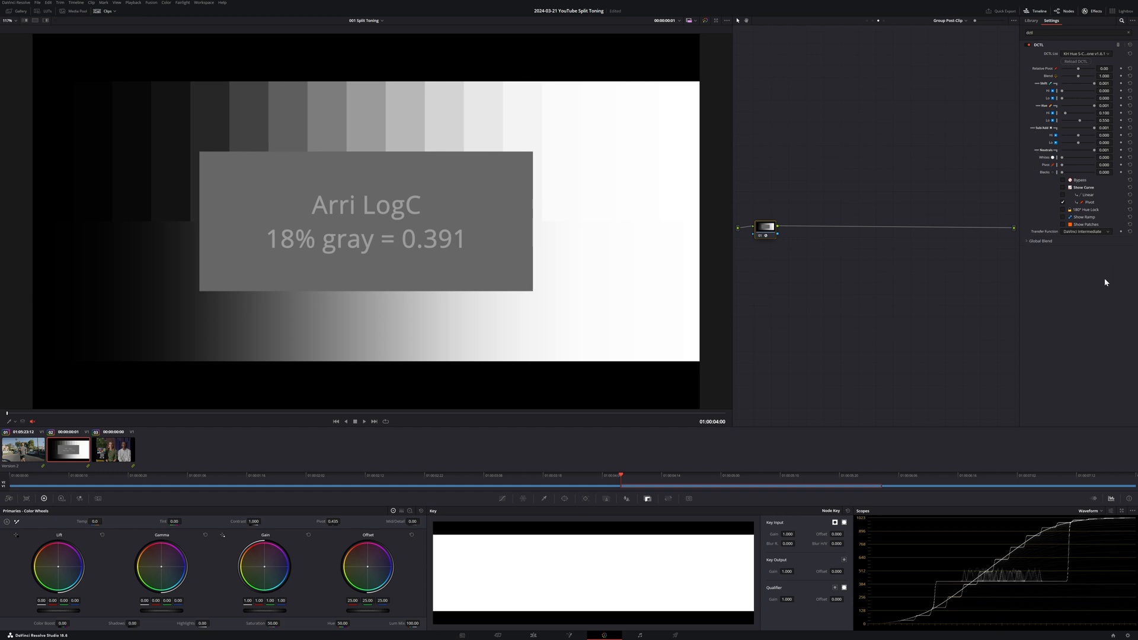
pyautogui.click(1082, 231)
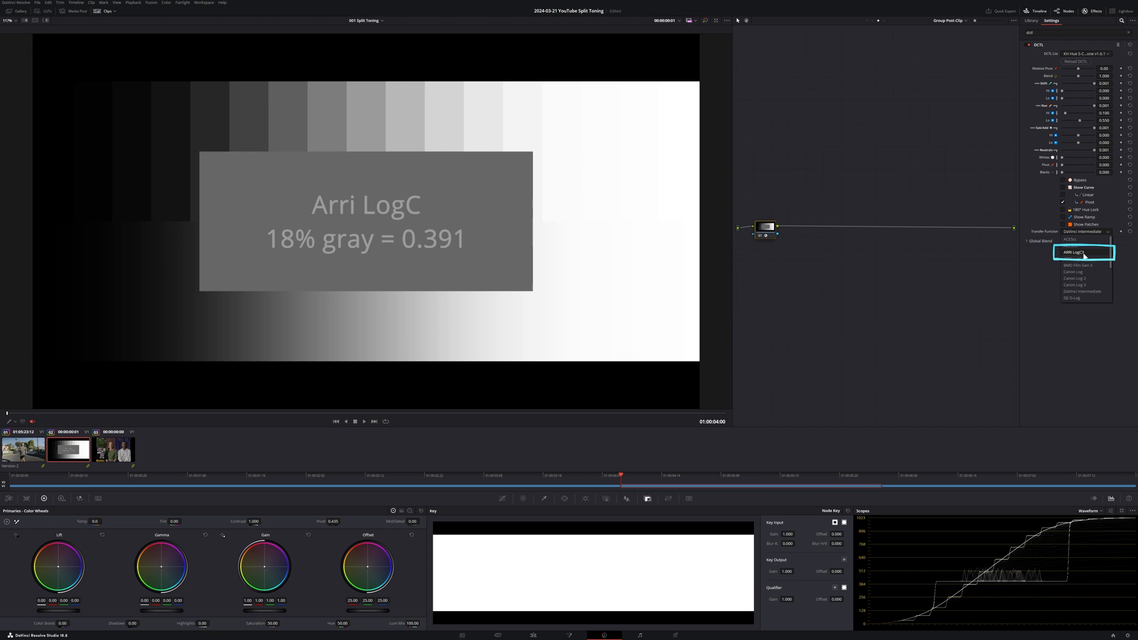
pyautogui.click(1076, 252)
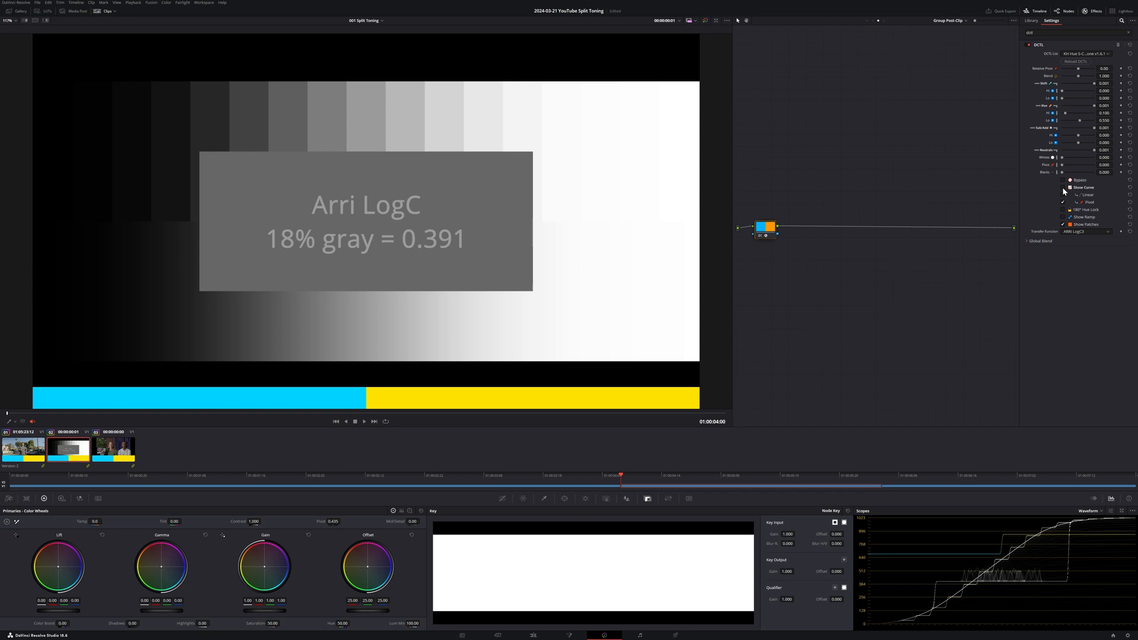
# Enable Show Curve so the DCTL's split-tone curves draw over the chart.
pyautogui.click(1070, 188)
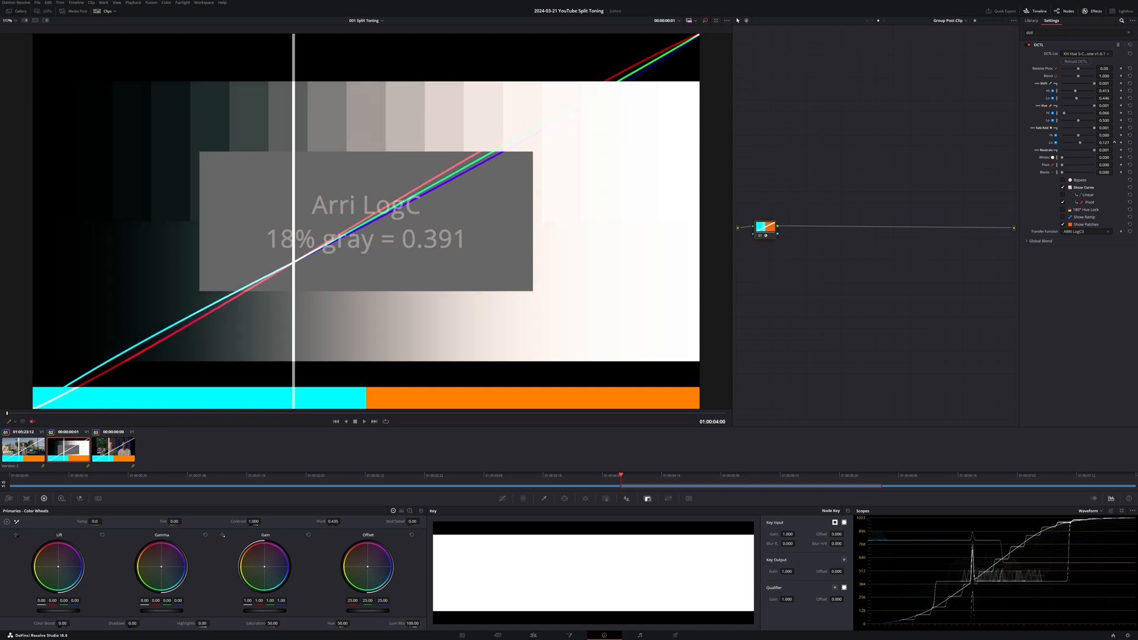
pyautogui.moveTo(1091, 308)
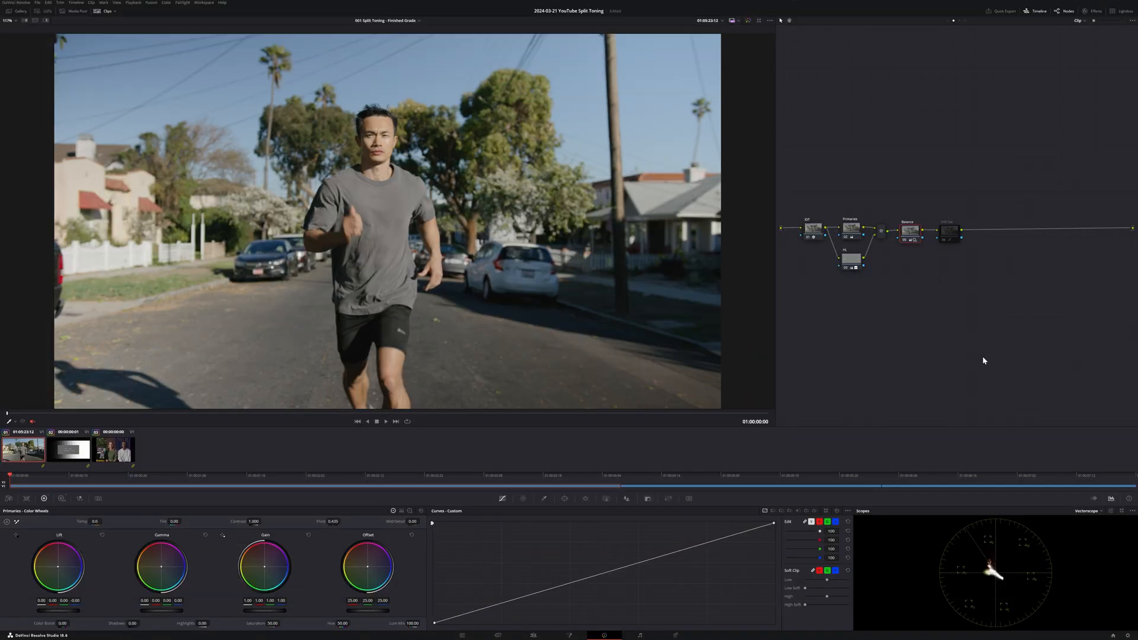
# Select the final clip node to view its curve and switch the node editor to Group Post-Clip.
pyautogui.click(948, 229)
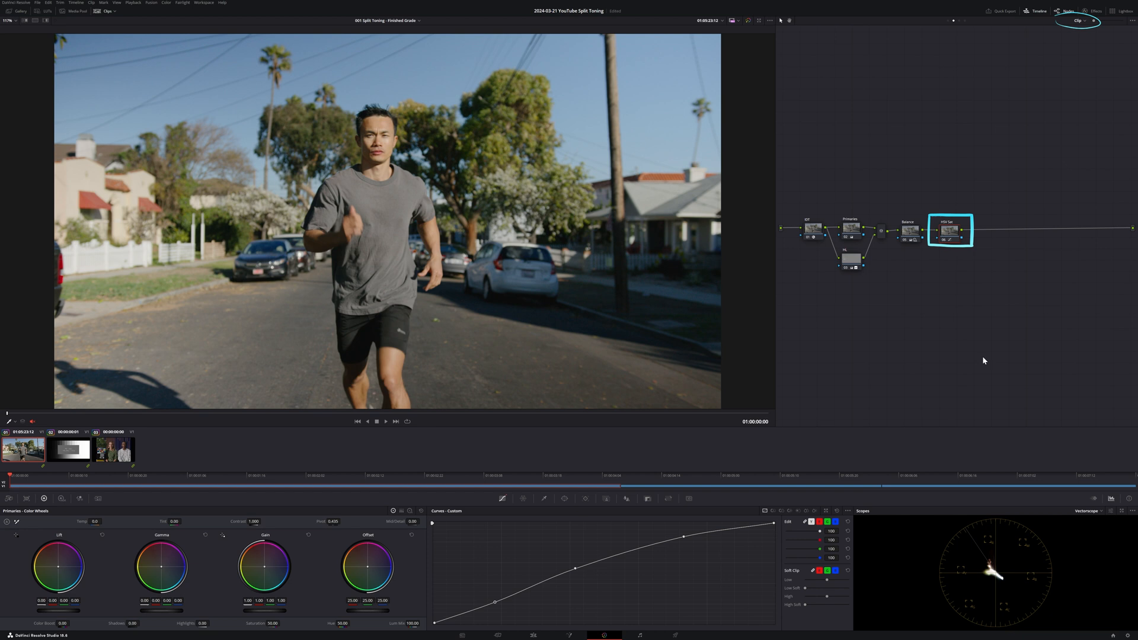
pyautogui.rightClick(949, 231)
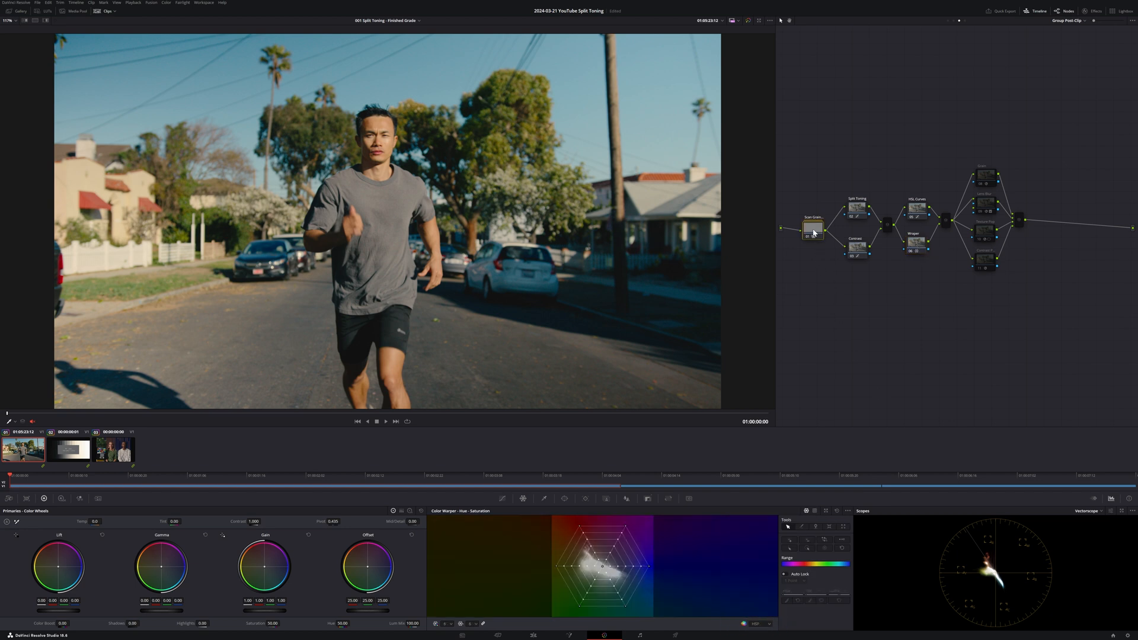
# Inspect the Grain, Lens Blur and Contrast Pop finishing nodes' Effects settings in turn.
pyautogui.rightClick(813, 228)
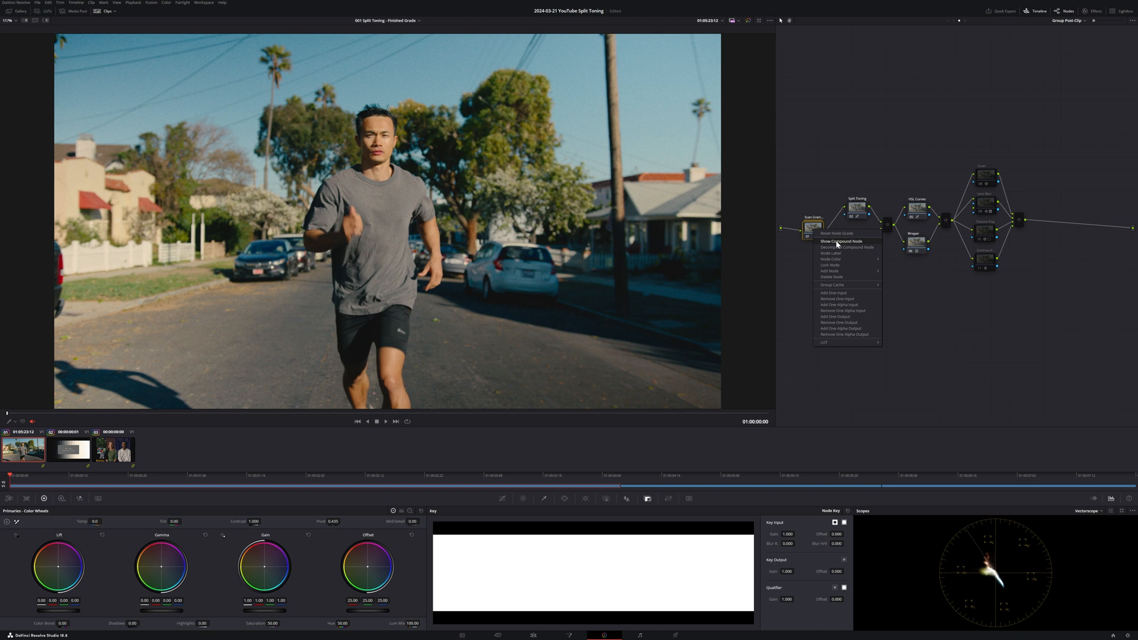
pyautogui.click(842, 240)
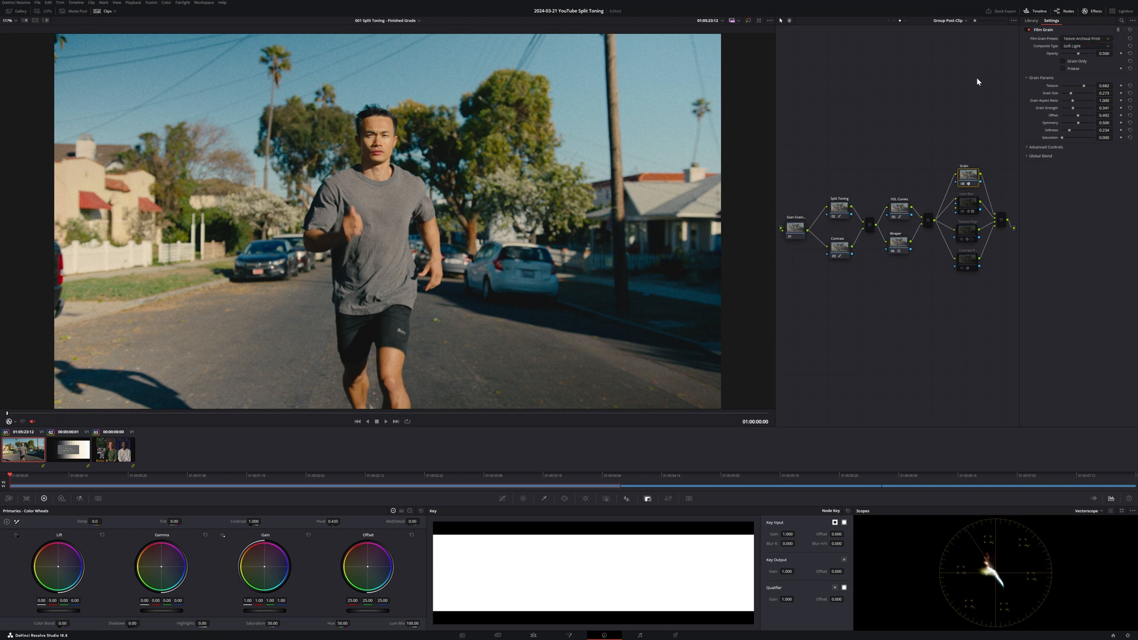
pyautogui.click(1084, 47)
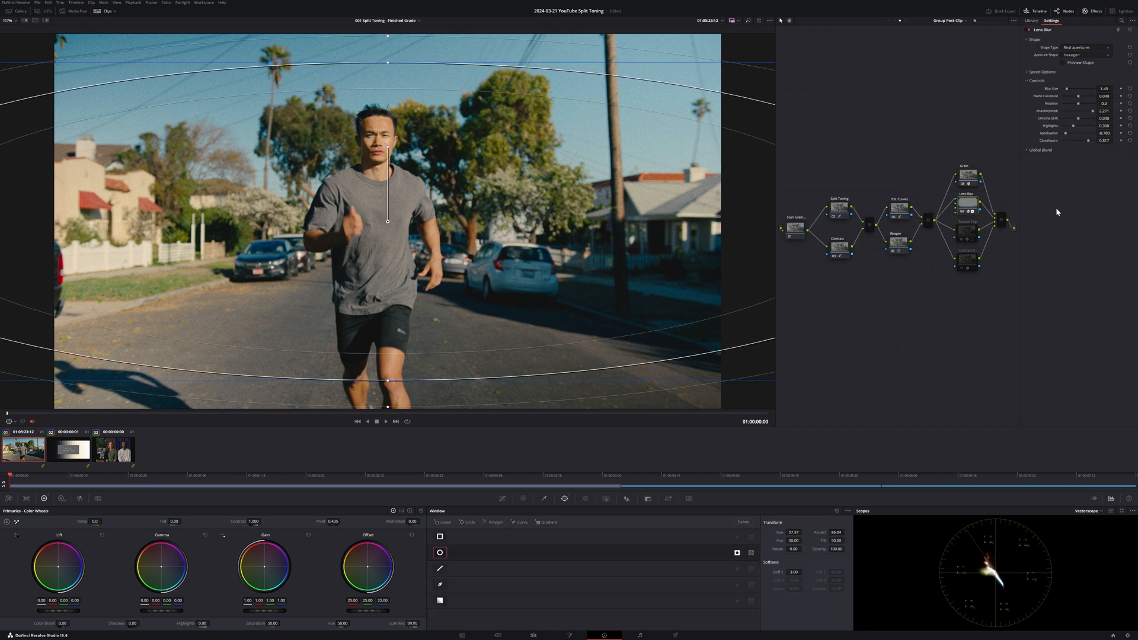
pyautogui.click(967, 261)
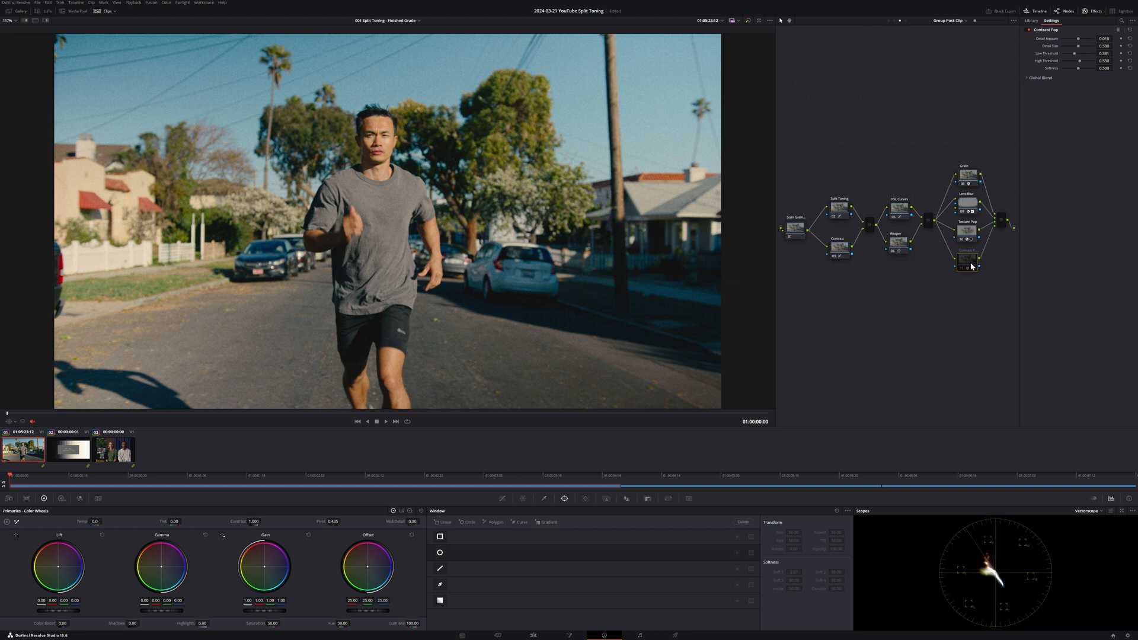
pyautogui.moveTo(967, 260)
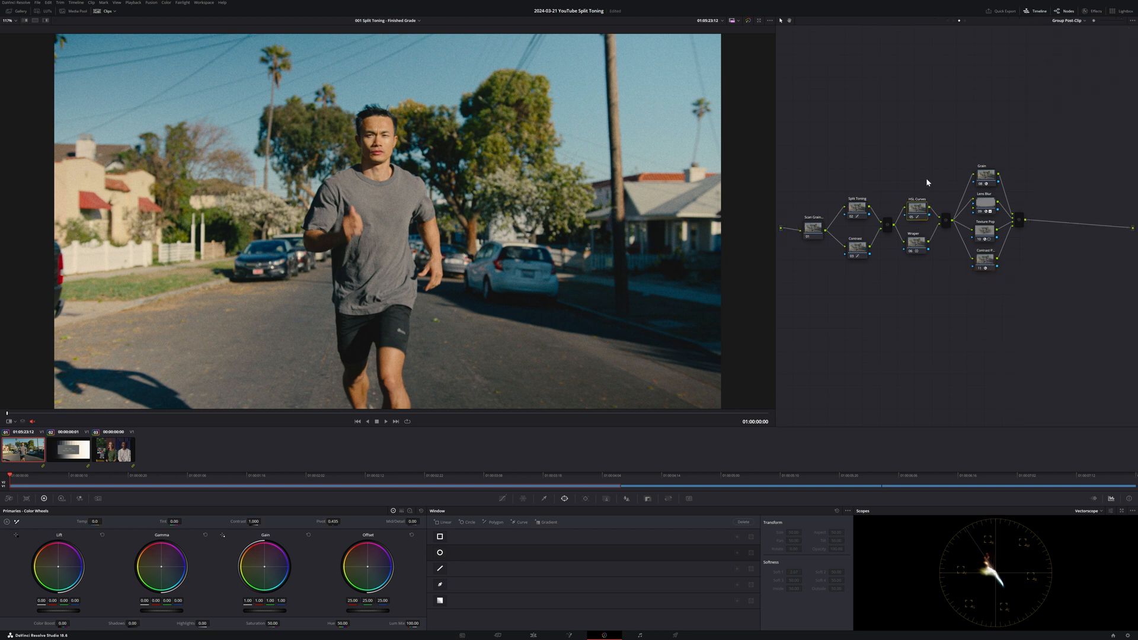
pyautogui.moveTo(858, 211)
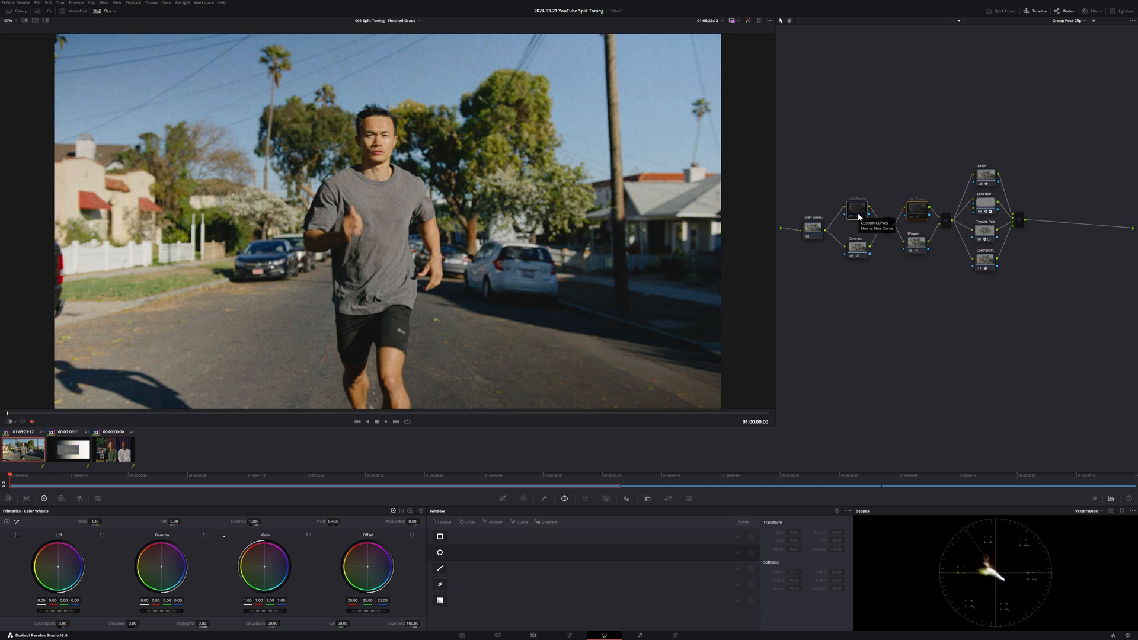
pyautogui.moveTo(1121, 514)
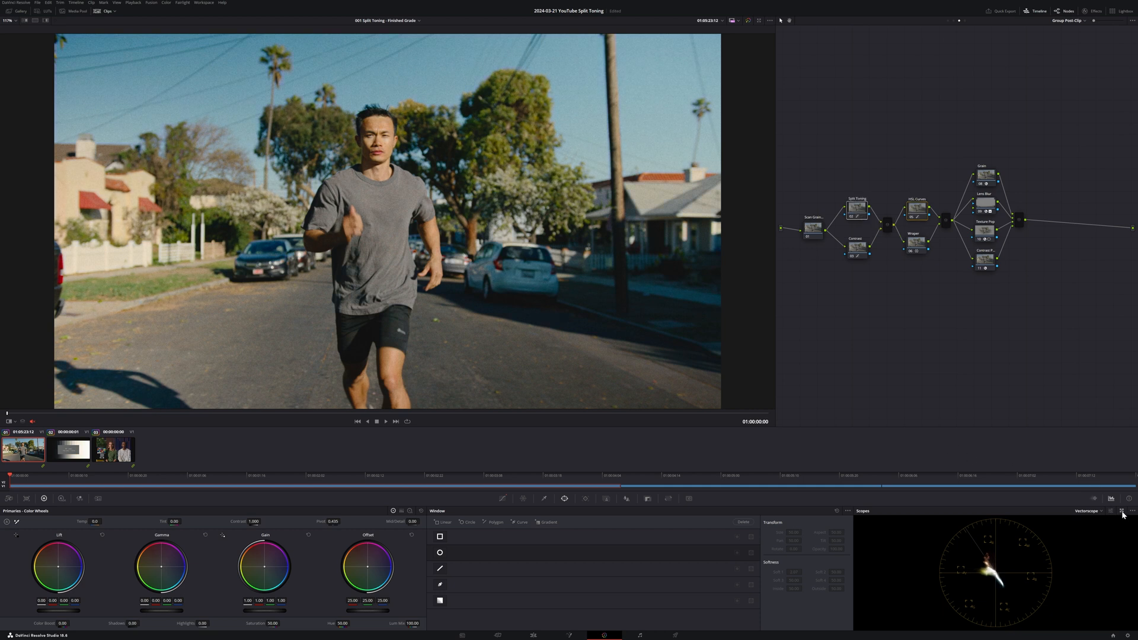